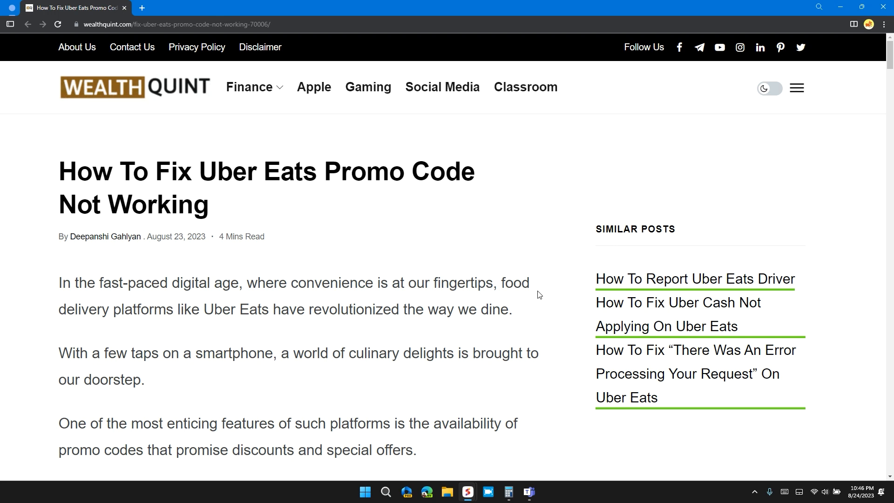
Scroll past the article's title and opening to the '2. Double Check The Expiry Date' heading
{"action": "scroll", "scroll_direction": "down", "scroll_amount": 3}
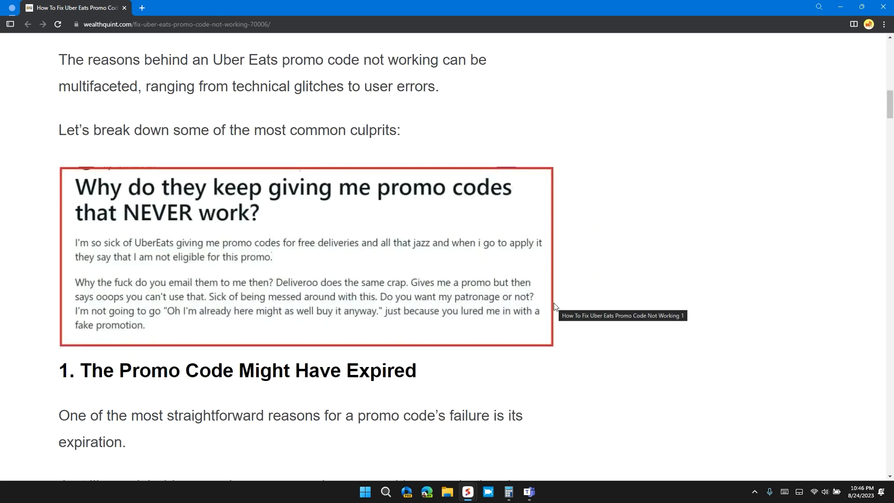
{"action": "scroll", "scroll_direction": "down", "scroll_amount": 3}
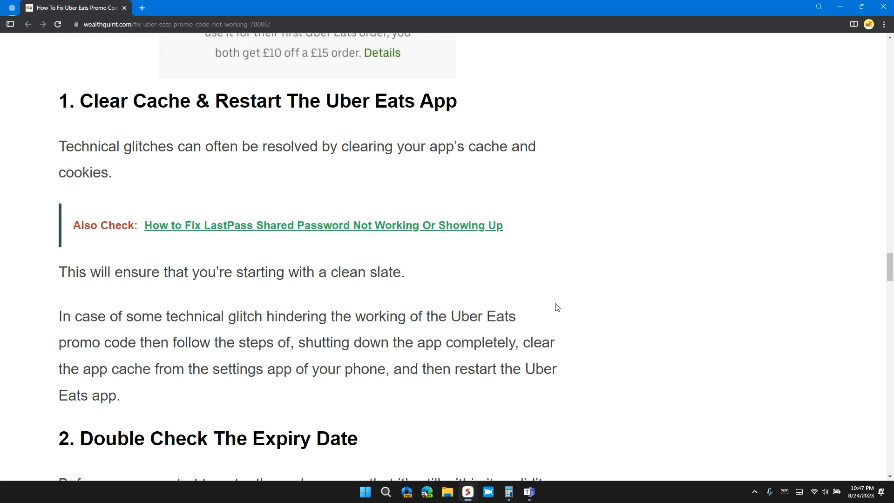
{"action": "scroll", "scroll_direction": "down", "scroll_amount": 3}
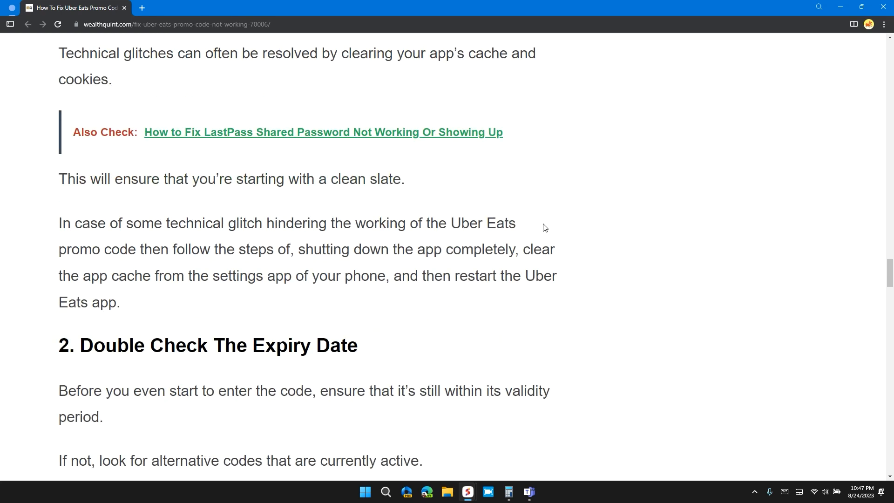
{"action": "mouse_move", "coordinate": [546, 221]}
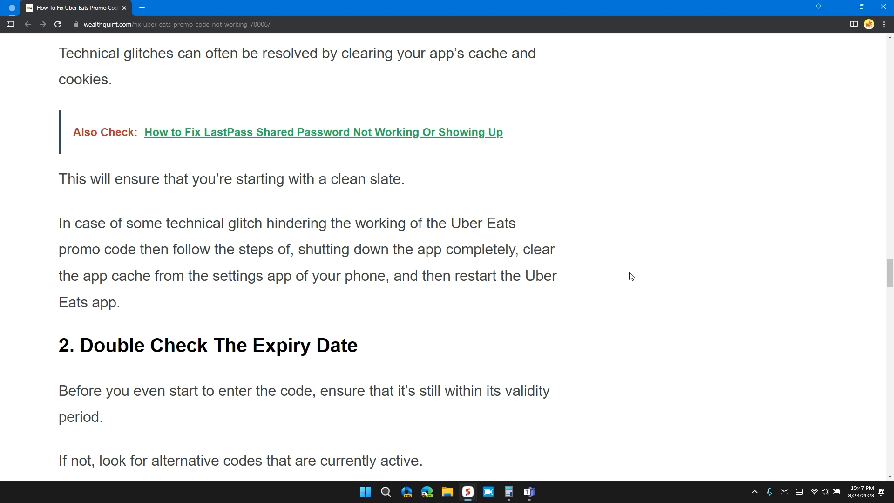
{"action": "scroll", "scroll_direction": "down", "scroll_amount": 3}
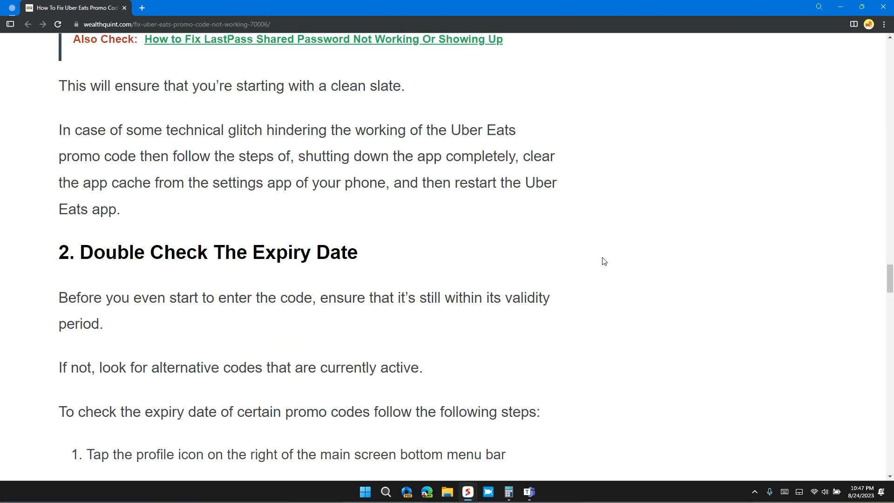
Reach the expiry-date steps, clear the red marking, and highlight 'you will find all' in red
{"action": "scroll", "scroll_direction": "down", "scroll_amount": 3}
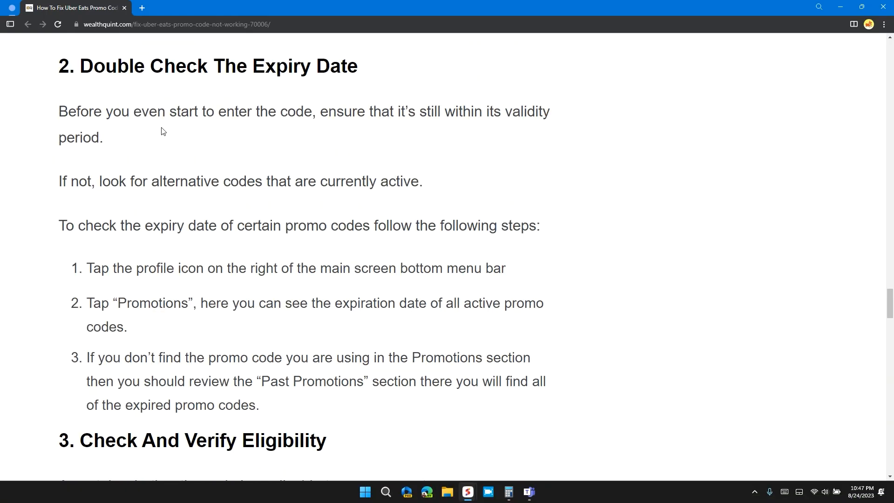
{"action": "mouse_move", "coordinate": [252, 114]}
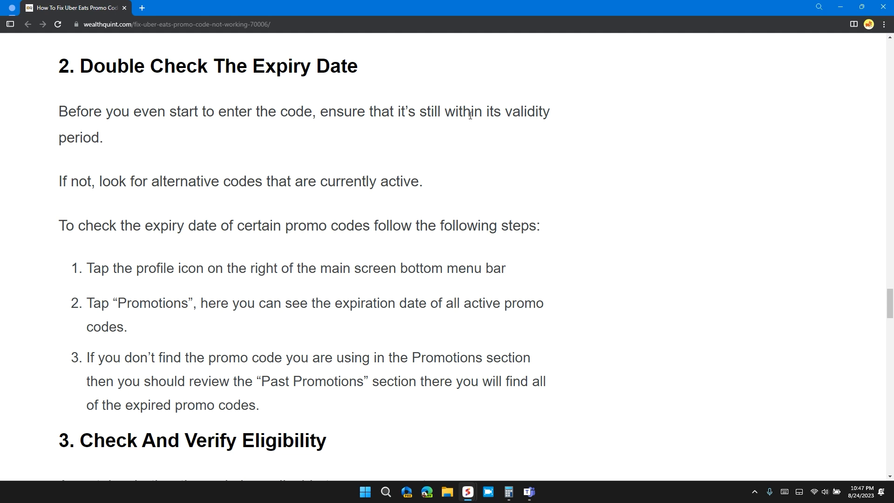
{"action": "mouse_move", "coordinate": [71, 188]}
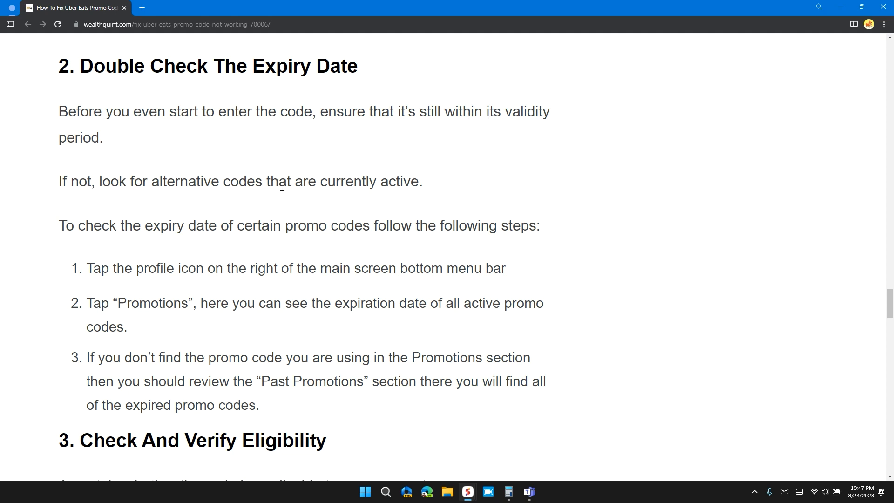
{"action": "scroll", "scroll_direction": "down", "scroll_amount": 3}
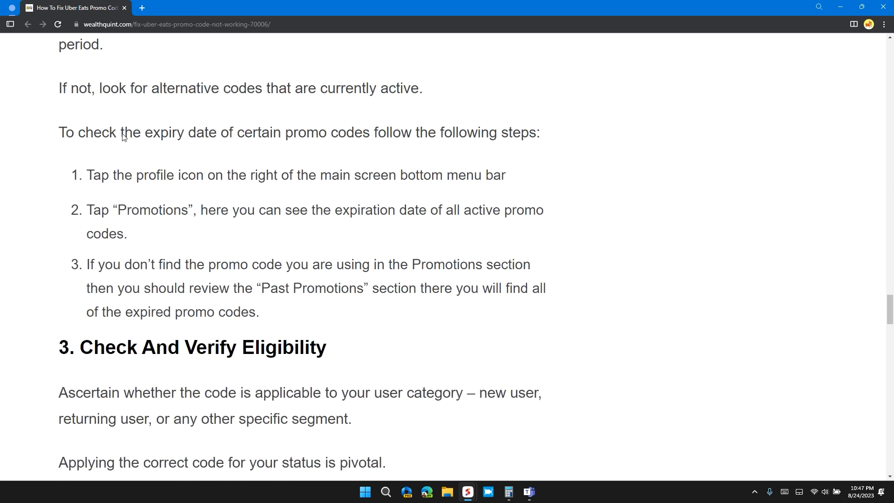
{"action": "mouse_move", "coordinate": [302, 138]}
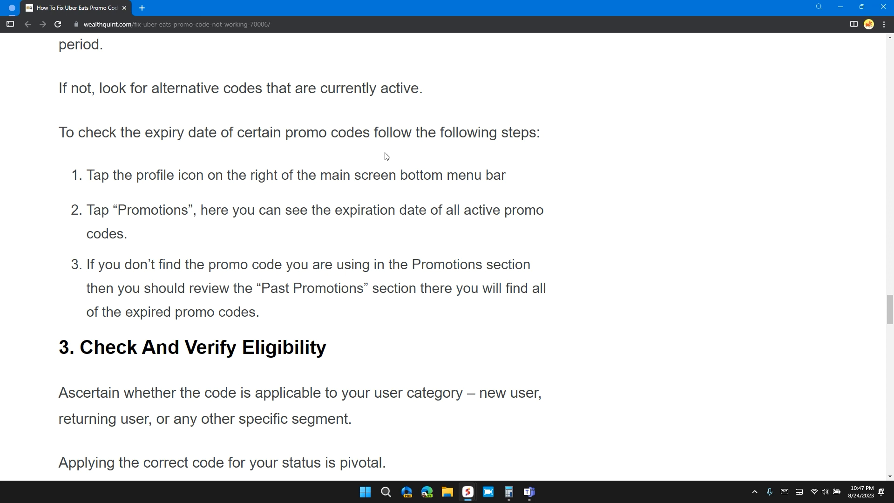
{"action": "mouse_move", "coordinate": [259, 191]}
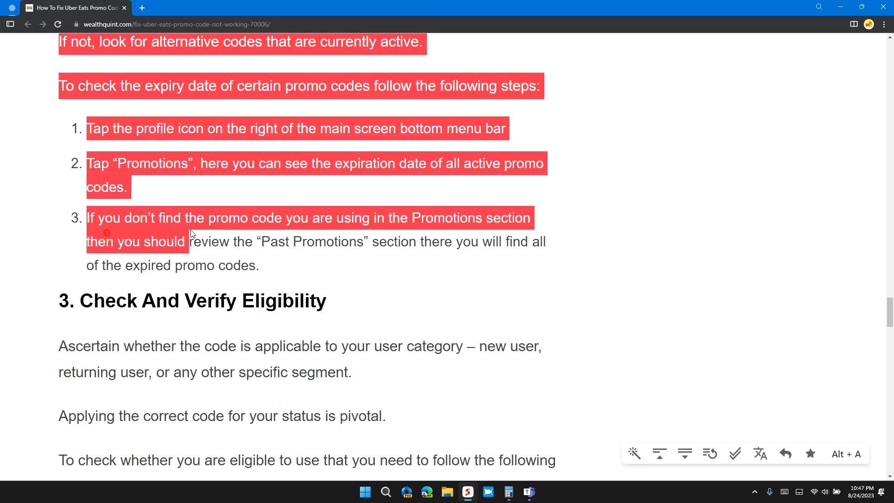
{"action": "left_click", "coordinate": [425, 244]}
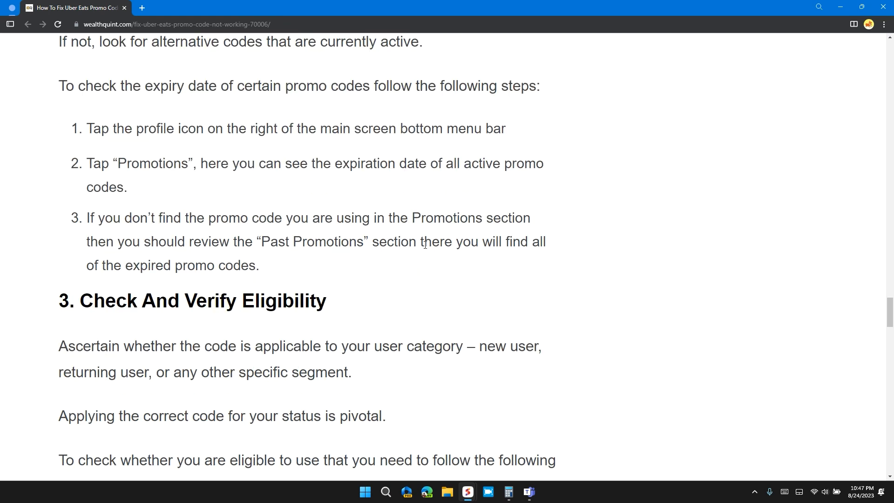
{"action": "mouse_move", "coordinate": [62, 241]}
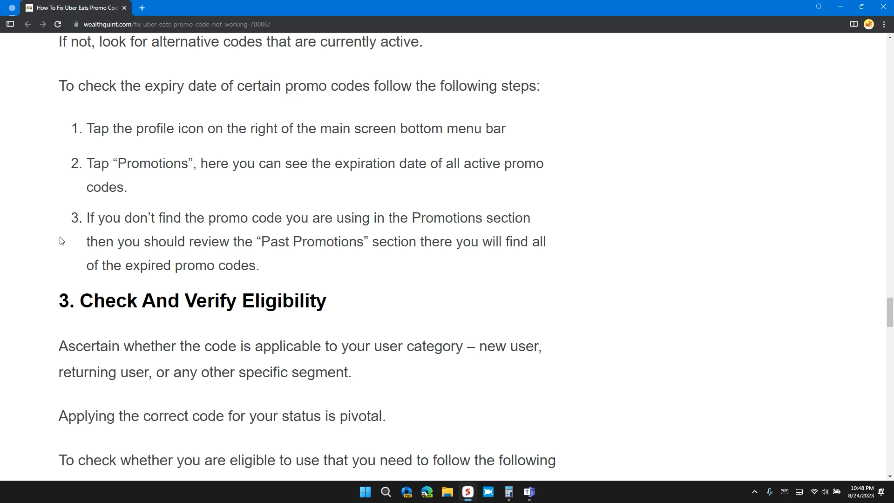
{"action": "left_click_drag", "start_coordinate": [164, 242], "coordinate": [201, 241]}
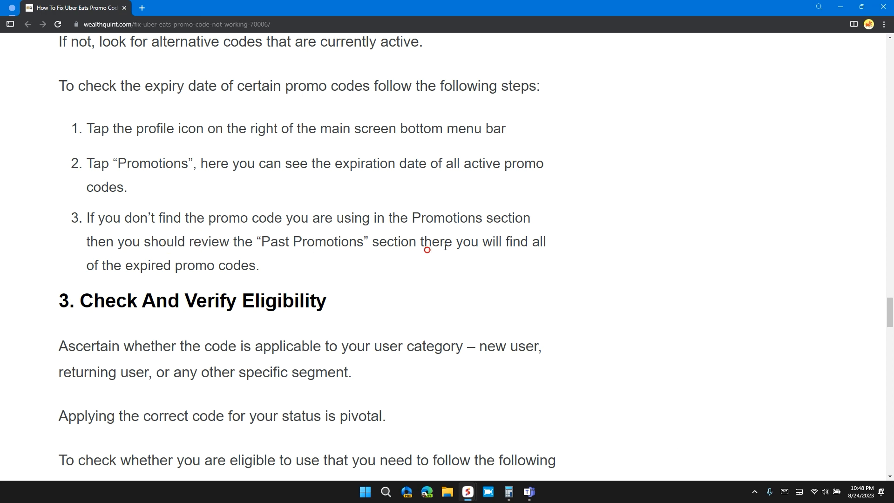
{"action": "left_click_drag", "start_coordinate": [452, 242], "coordinate": [545, 241]}
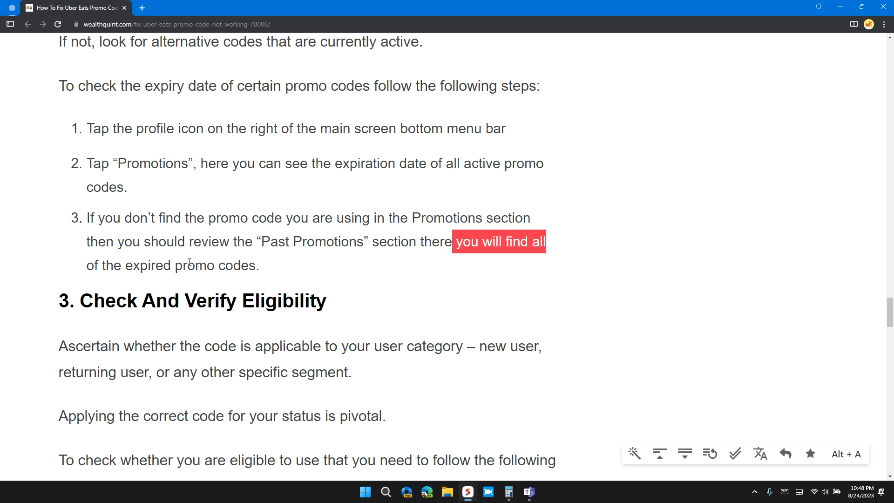
Scroll past the eligibility steps to the Uber Support tweet and the section 4 heading
{"action": "scroll", "scroll_direction": "down", "scroll_amount": 3}
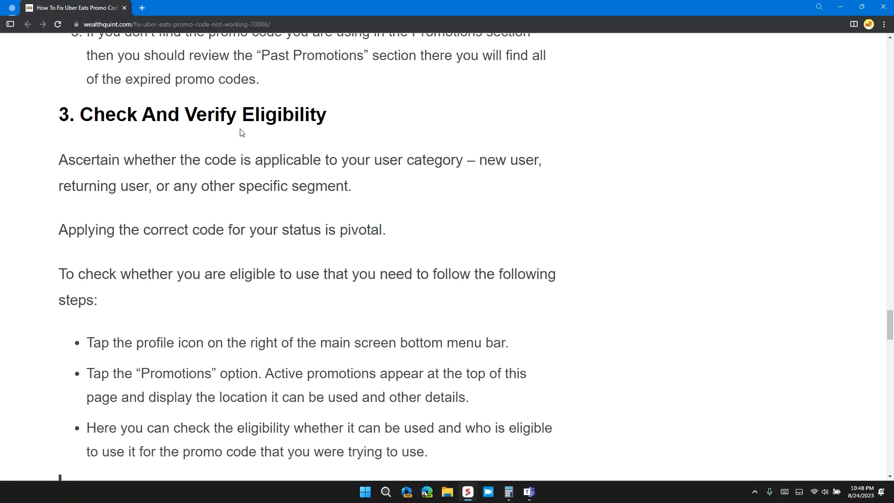
{"action": "mouse_move", "coordinate": [244, 174]}
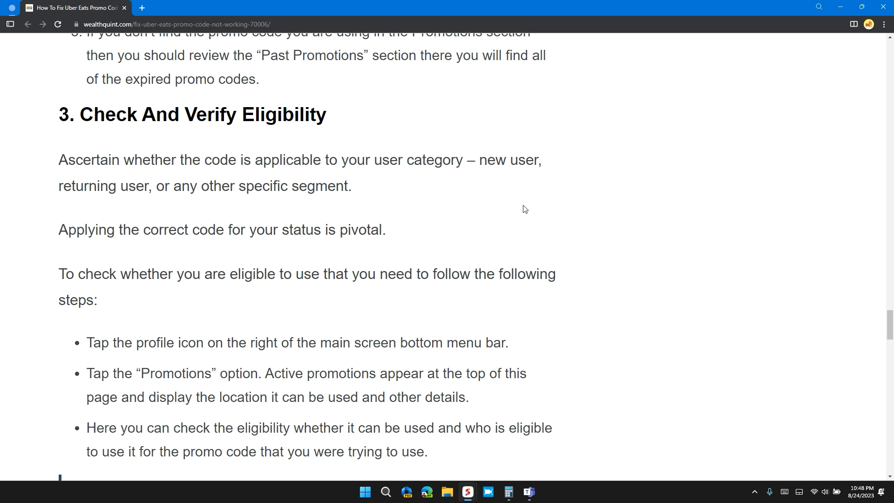
{"action": "mouse_move", "coordinate": [212, 218]}
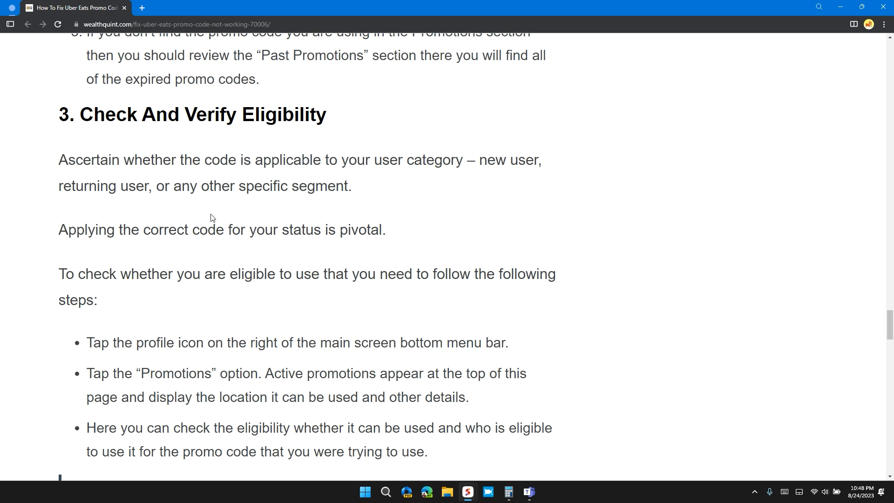
{"action": "scroll", "scroll_direction": "down", "scroll_amount": 3}
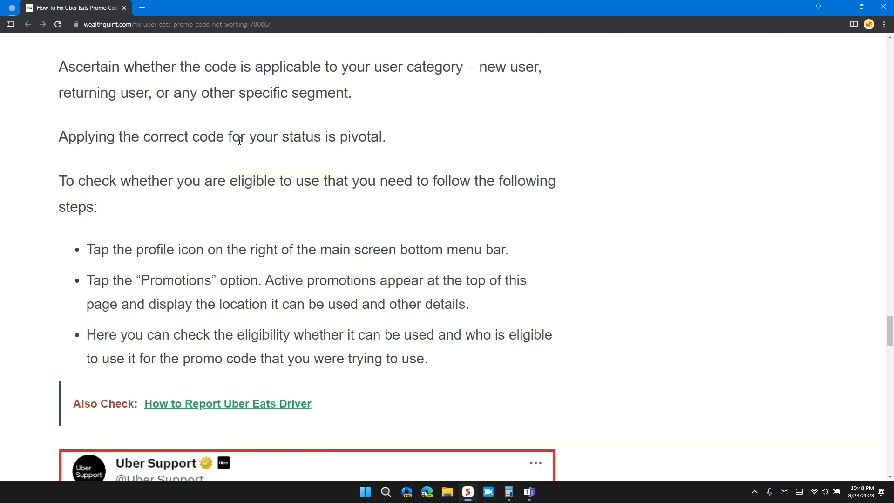
{"action": "mouse_move", "coordinate": [329, 150]}
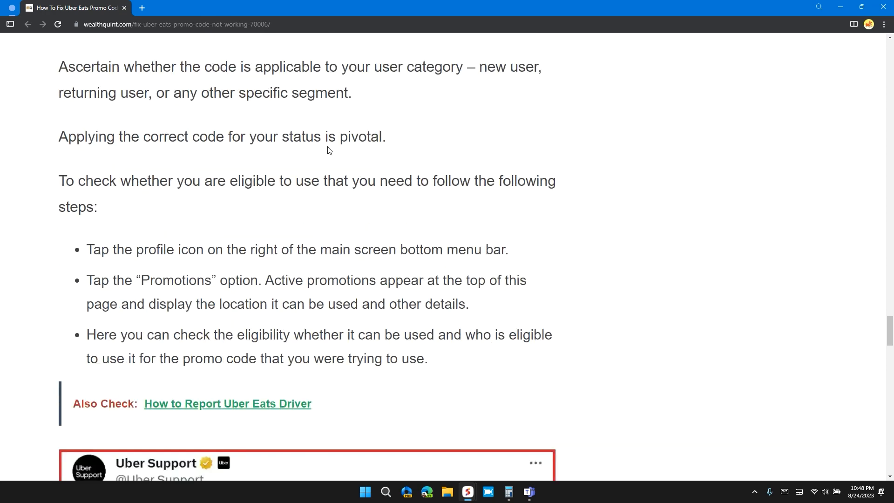
{"action": "scroll", "scroll_direction": "down", "scroll_amount": 3}
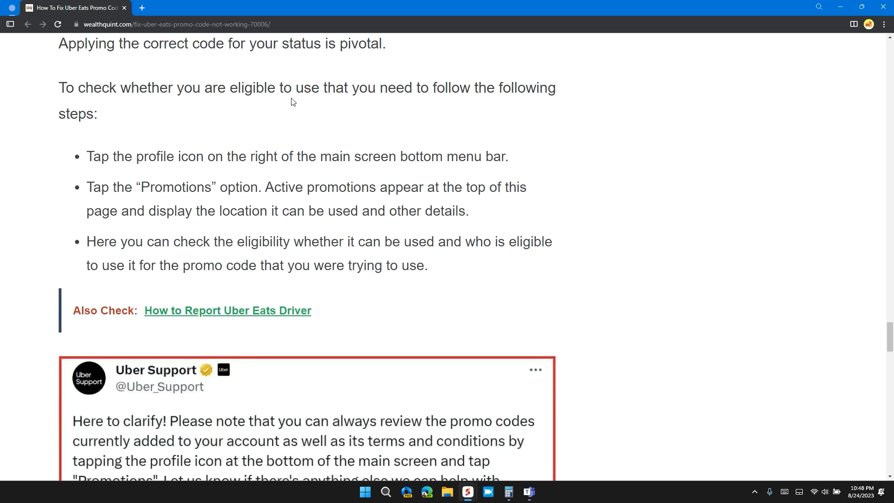
{"action": "mouse_move", "coordinate": [467, 90]}
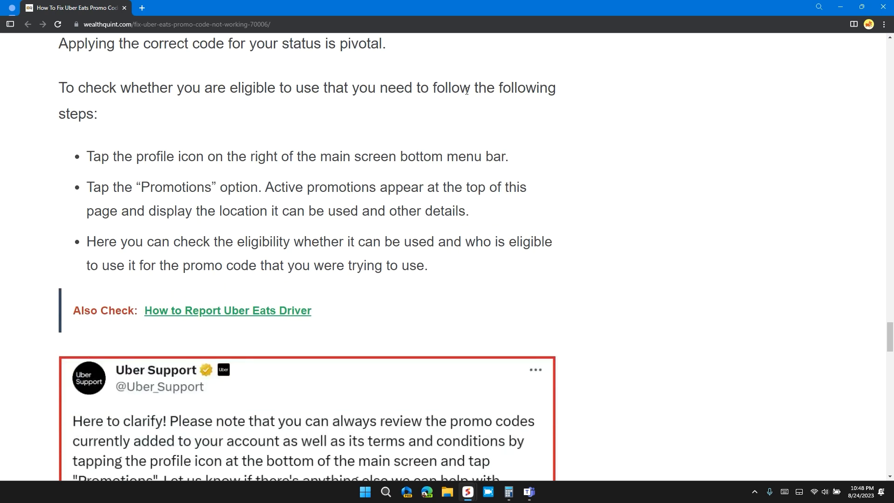
{"action": "left_click_drag", "start_coordinate": [58, 41], "coordinate": [194, 110]}
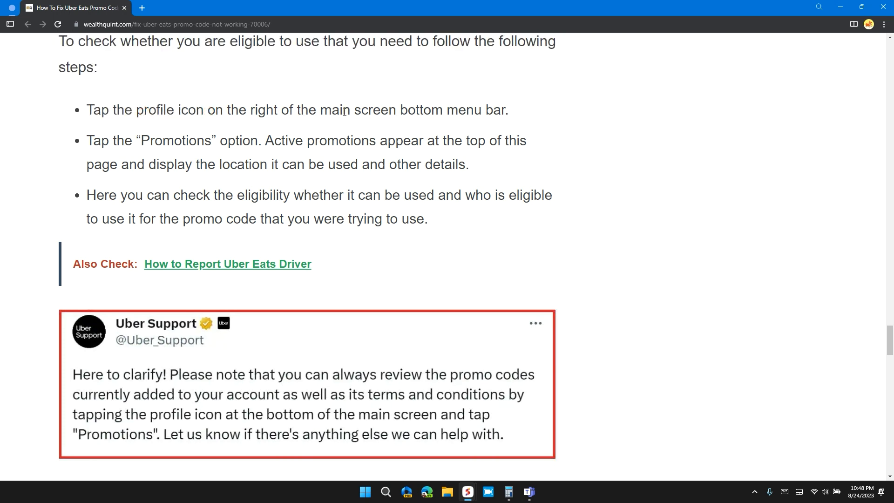
{"action": "scroll", "scroll_direction": "down", "scroll_amount": 3}
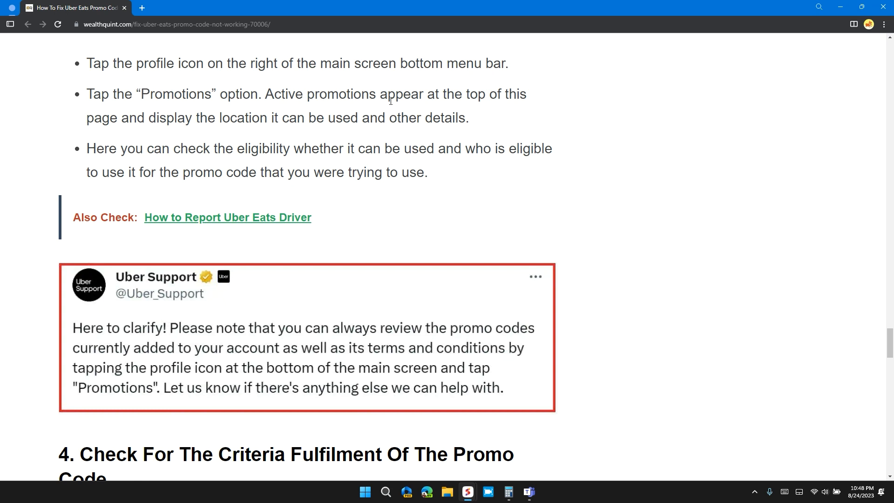
{"action": "mouse_move", "coordinate": [212, 133]}
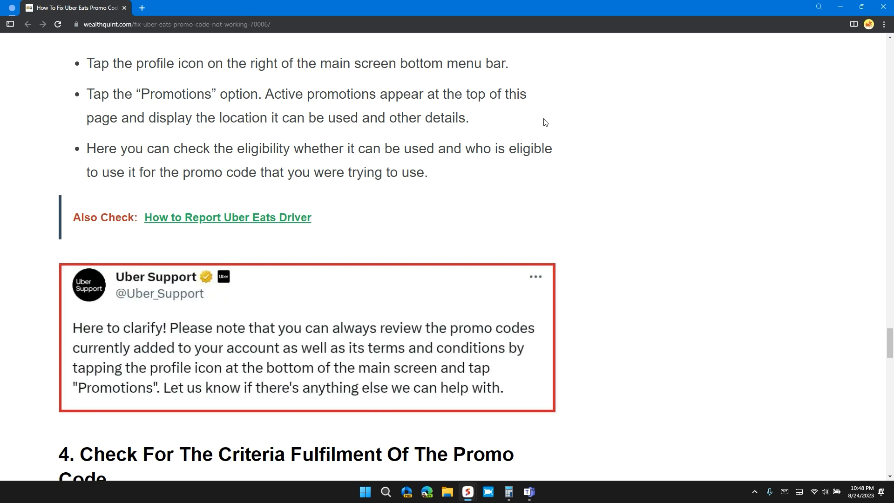
{"action": "scroll", "scroll_direction": "down", "scroll_amount": 3}
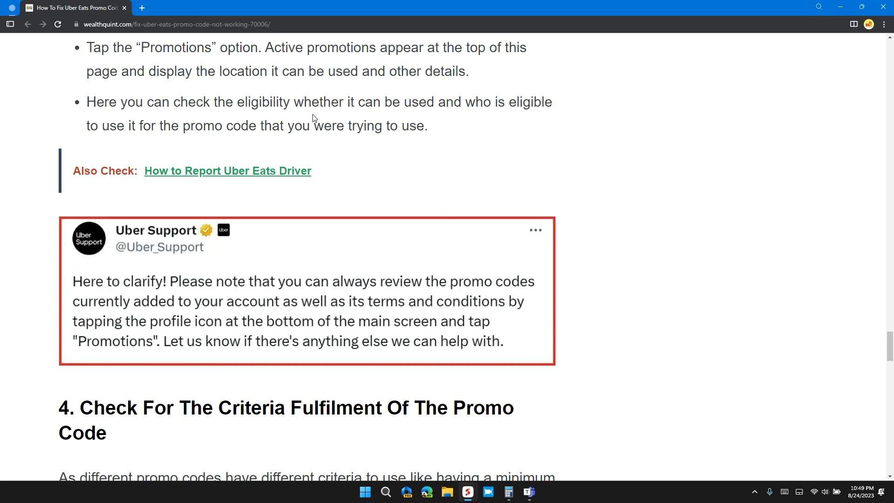
{"action": "mouse_move", "coordinate": [437, 118]}
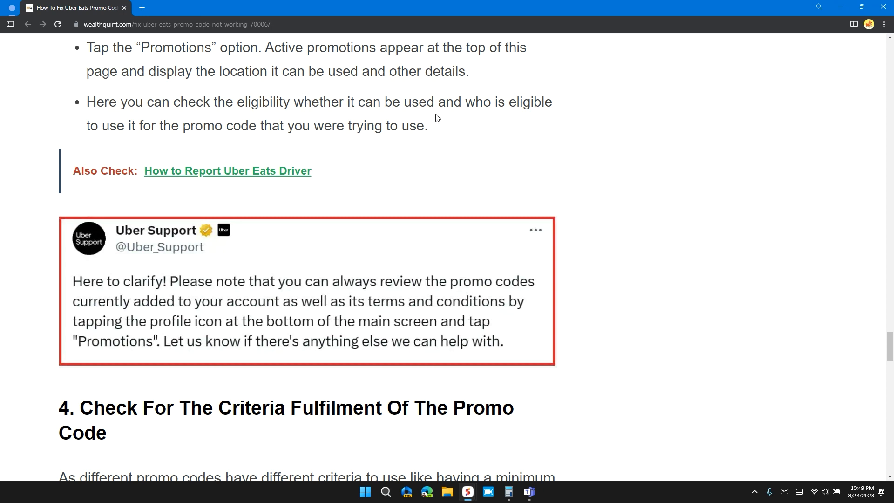
{"action": "mouse_move", "coordinate": [185, 115]}
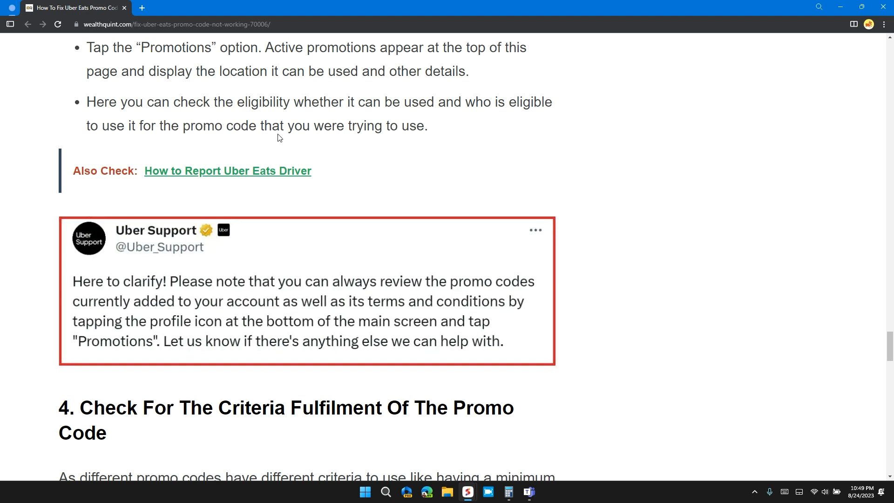
Scroll to section 4, Check For The Criteria Fulfilment Of The Promo Code
{"action": "scroll", "scroll_direction": "down", "scroll_amount": 3}
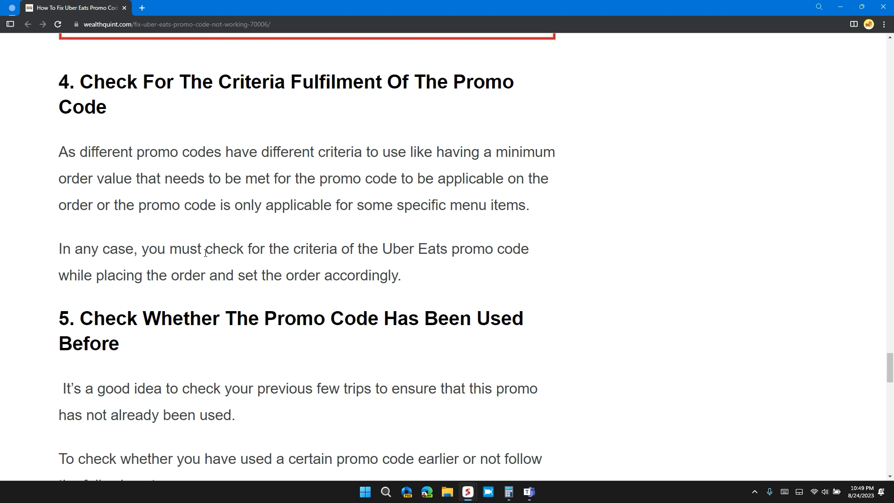
{"action": "mouse_move", "coordinate": [292, 299]}
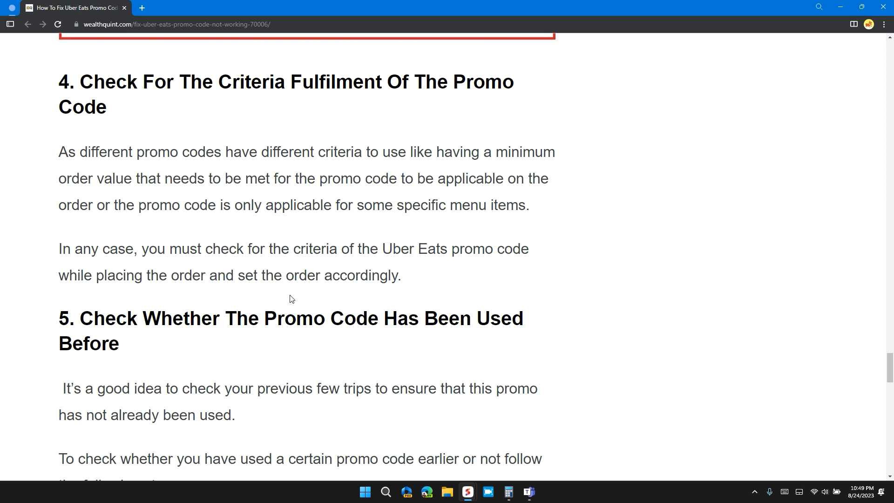
{"action": "mouse_move", "coordinate": [292, 295]}
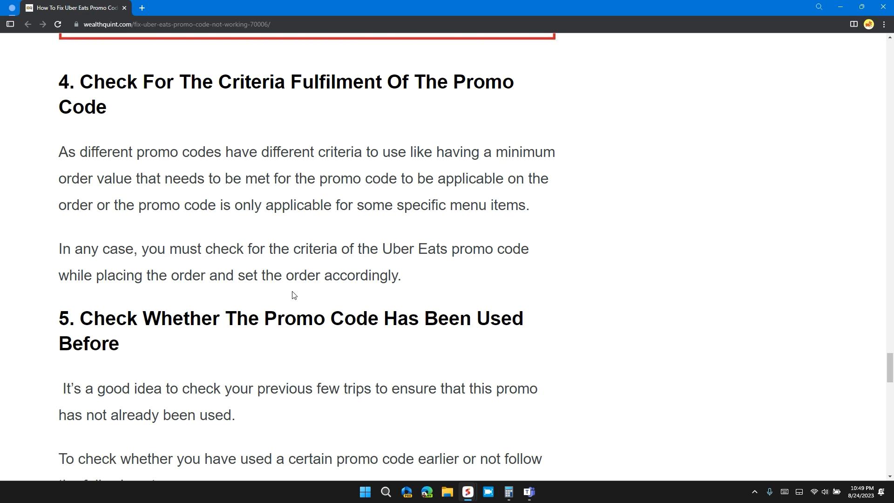
Scroll through section 5's steps to the Contact Uber Eats Help & Support heading
{"action": "scroll", "scroll_direction": "down", "scroll_amount": 3}
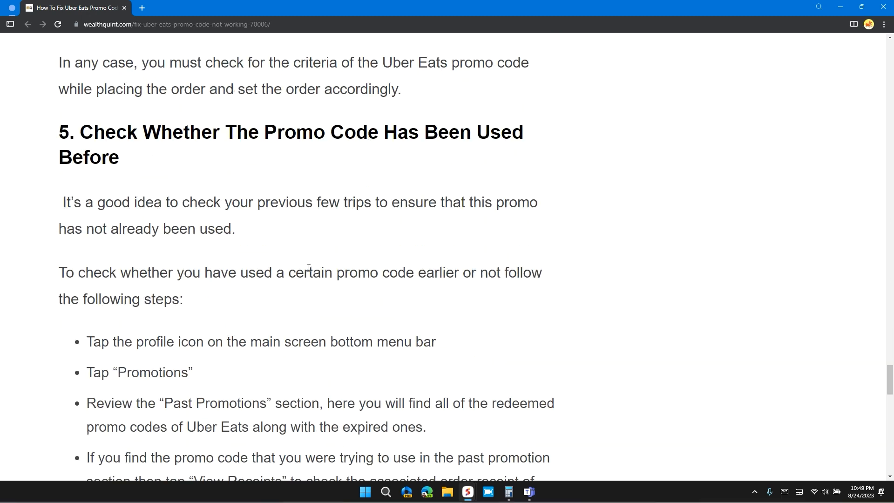
{"action": "scroll", "scroll_direction": "up", "scroll_amount": 3}
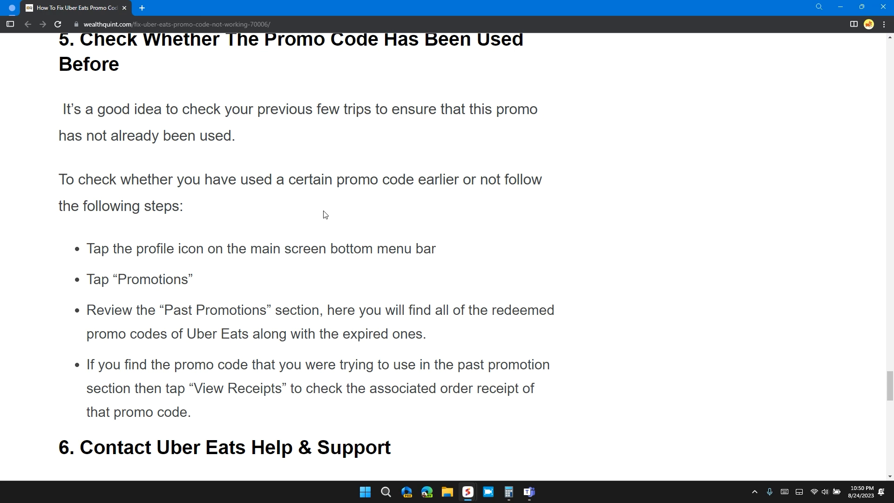
{"action": "mouse_move", "coordinate": [348, 248]}
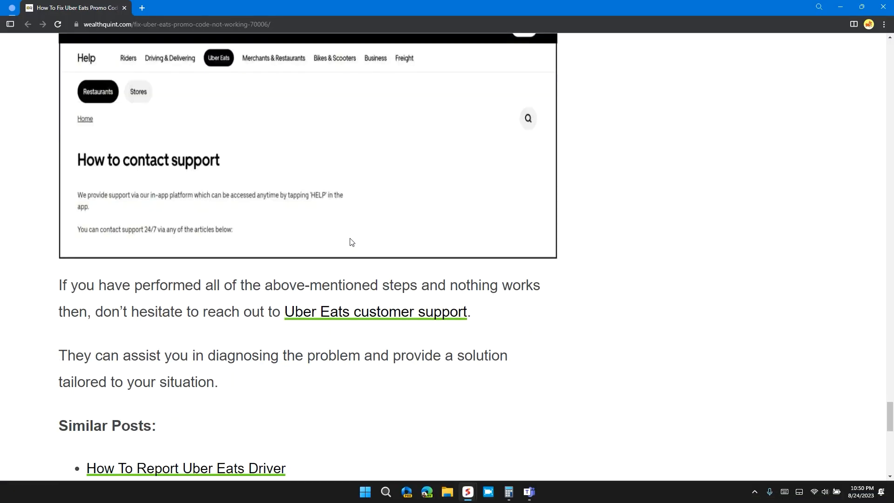
{"action": "mouse_move", "coordinate": [377, 232]}
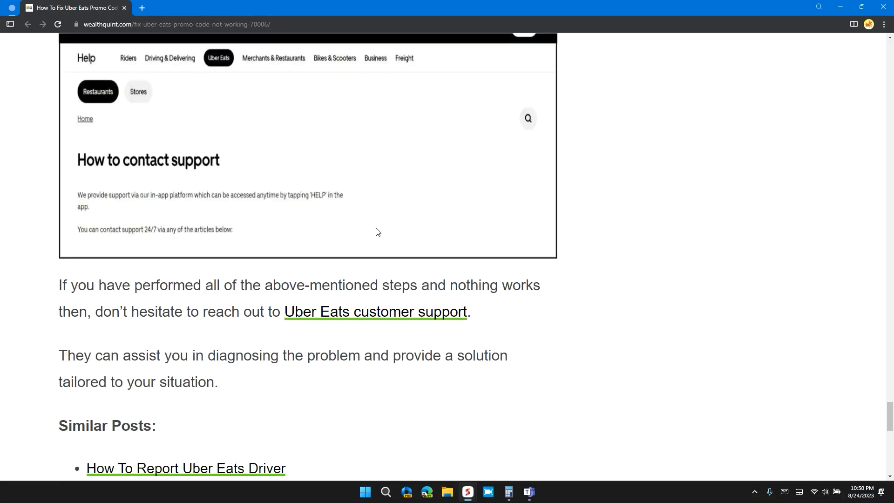
{"action": "mouse_move", "coordinate": [397, 222]}
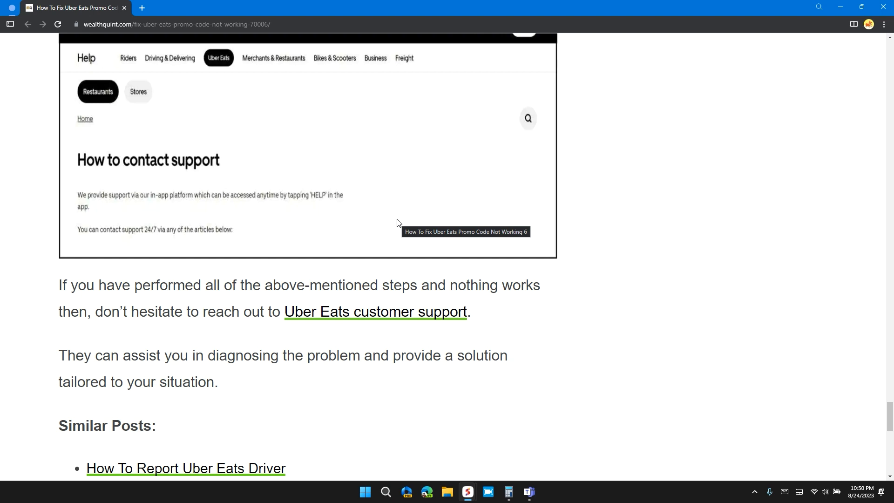